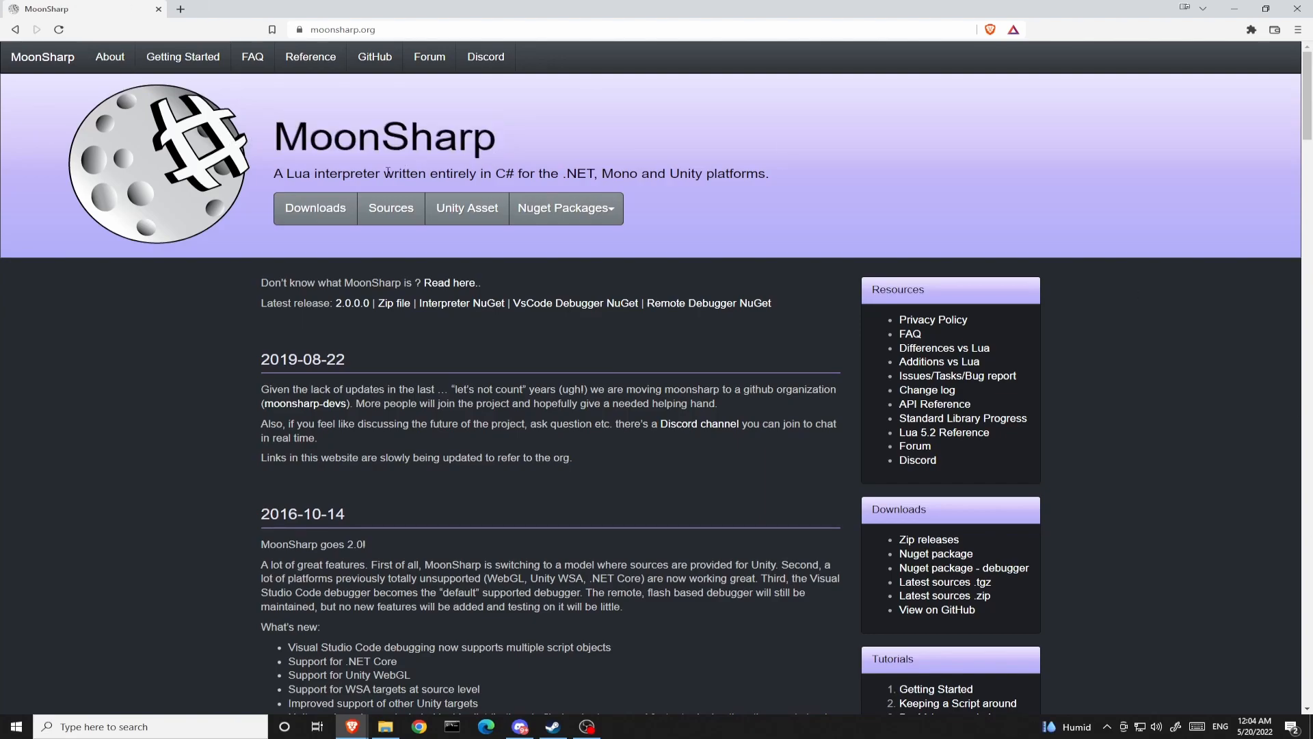
double_click(451, 173)
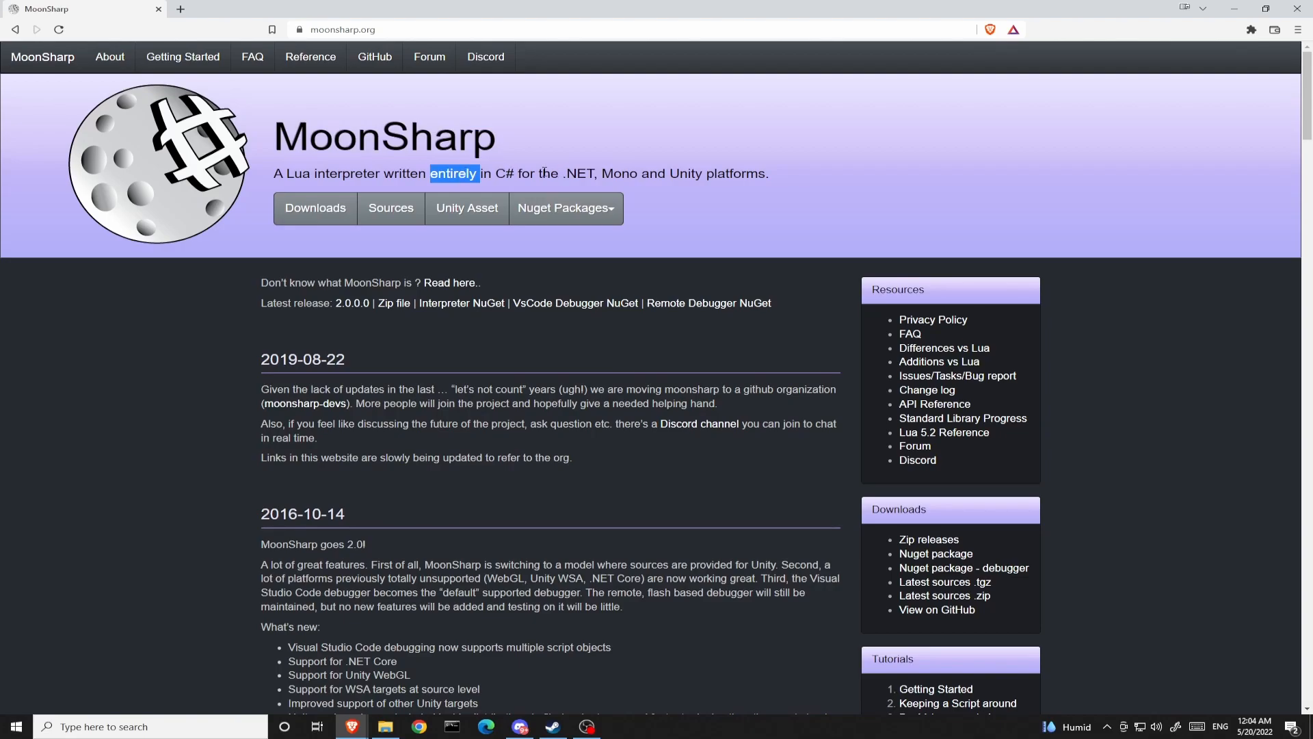
double_click(469, 137)
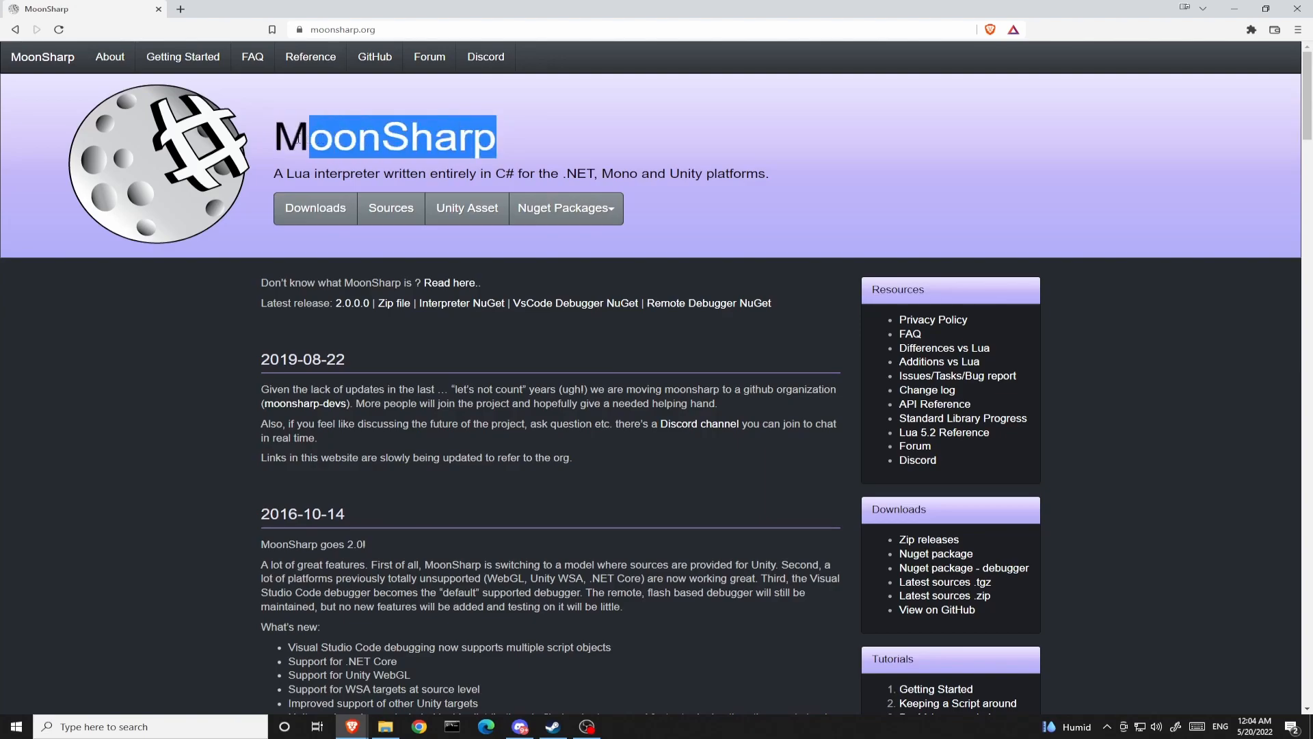
mouse_move(480, 282)
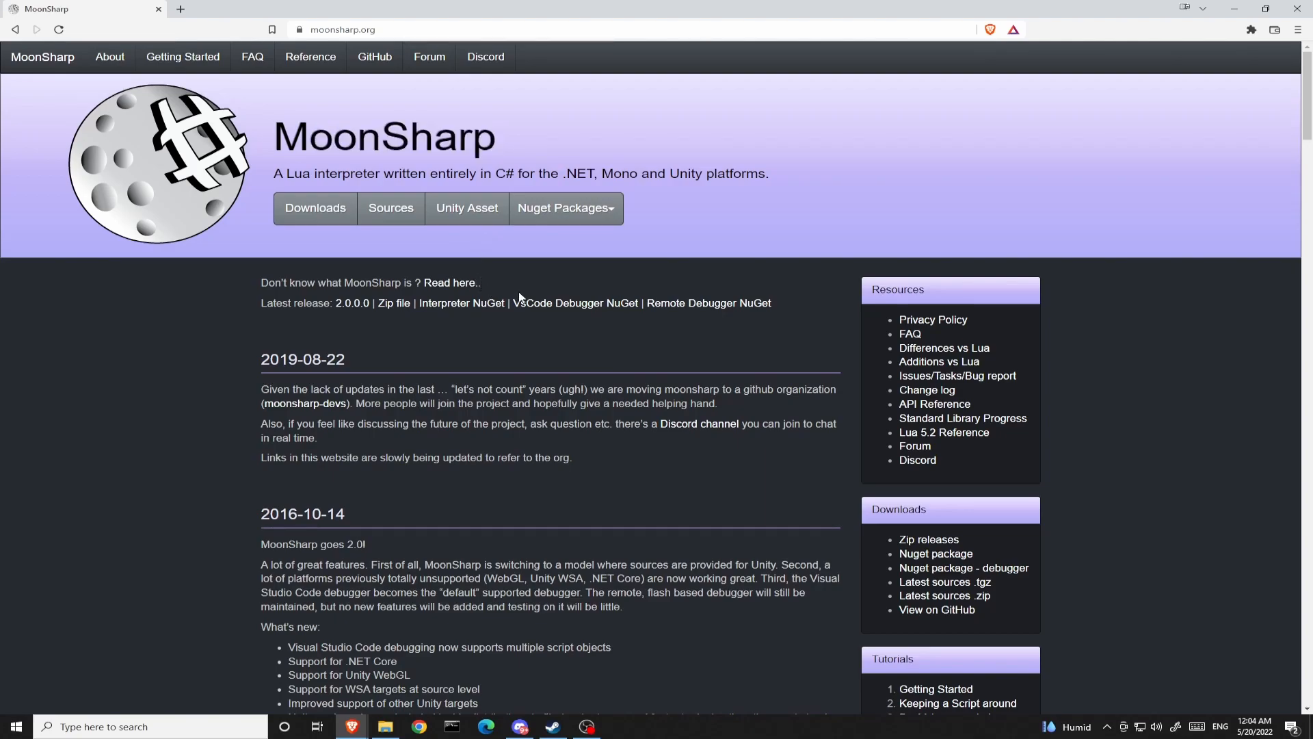
mouse_move(501, 291)
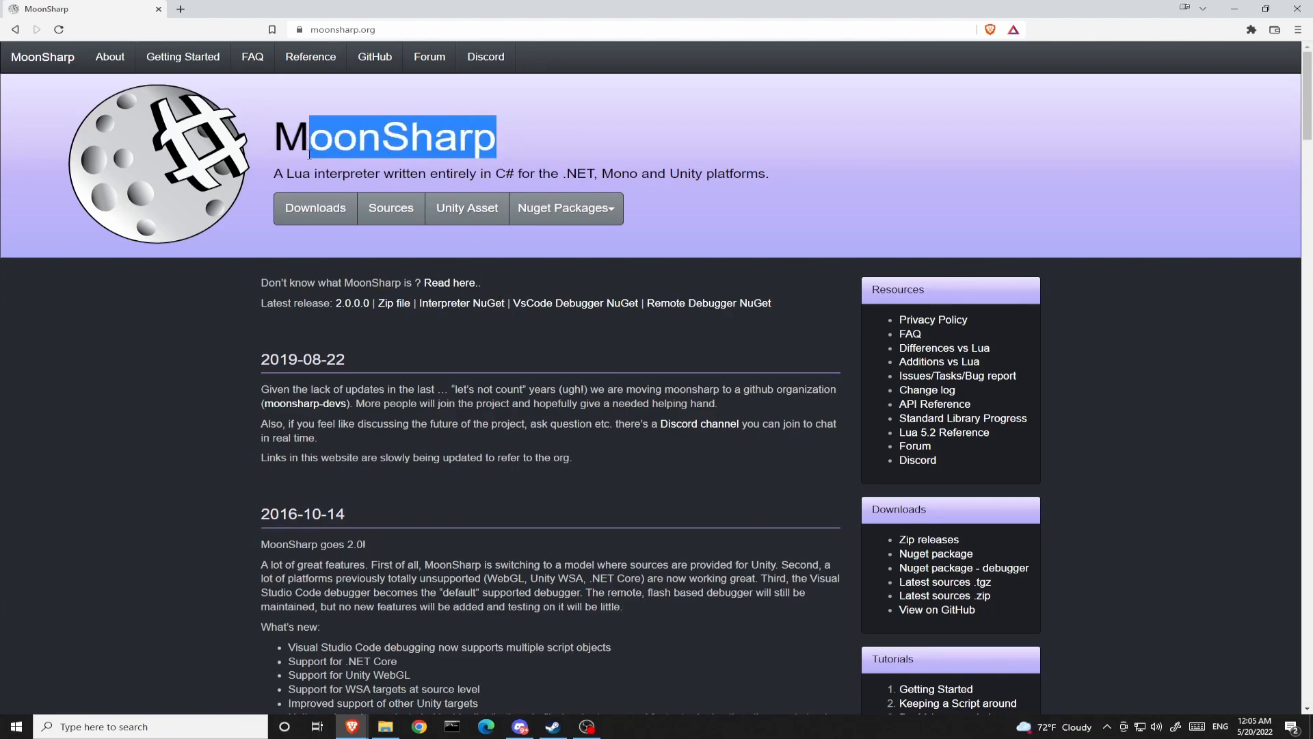
left_click(532, 165)
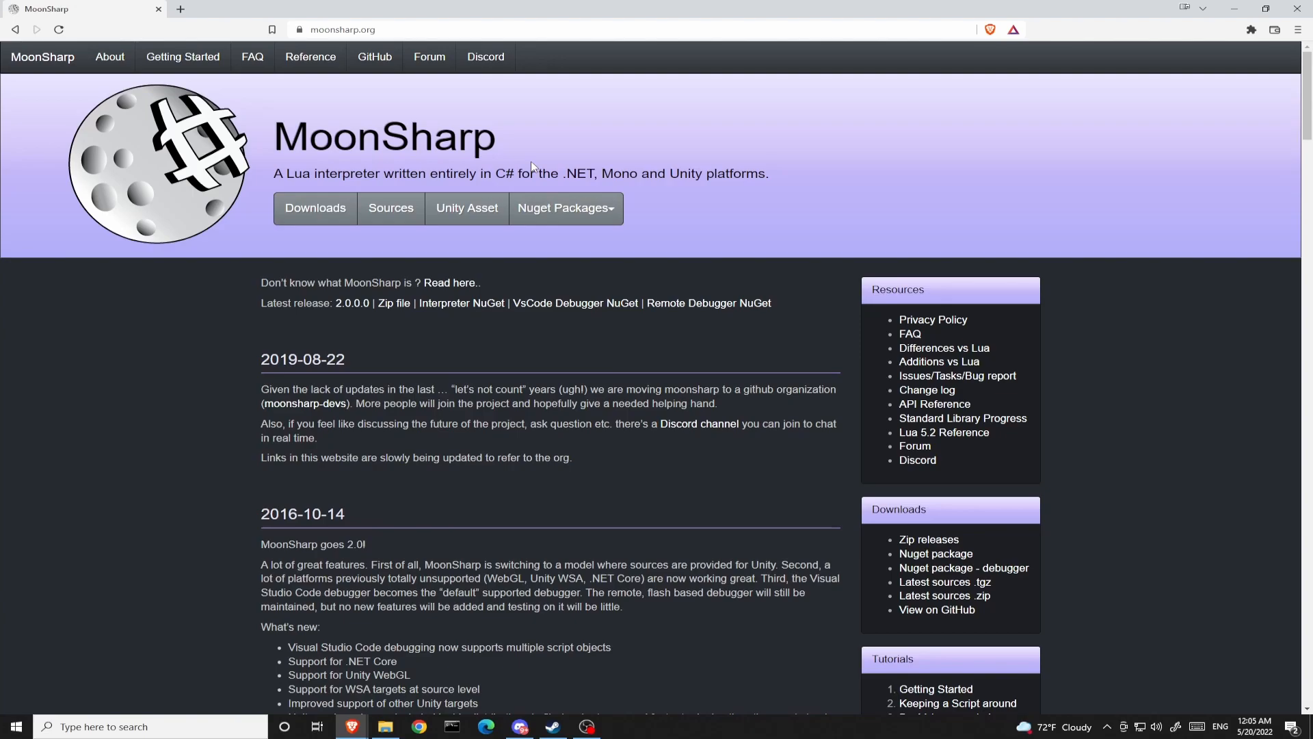
scroll("down", 3)
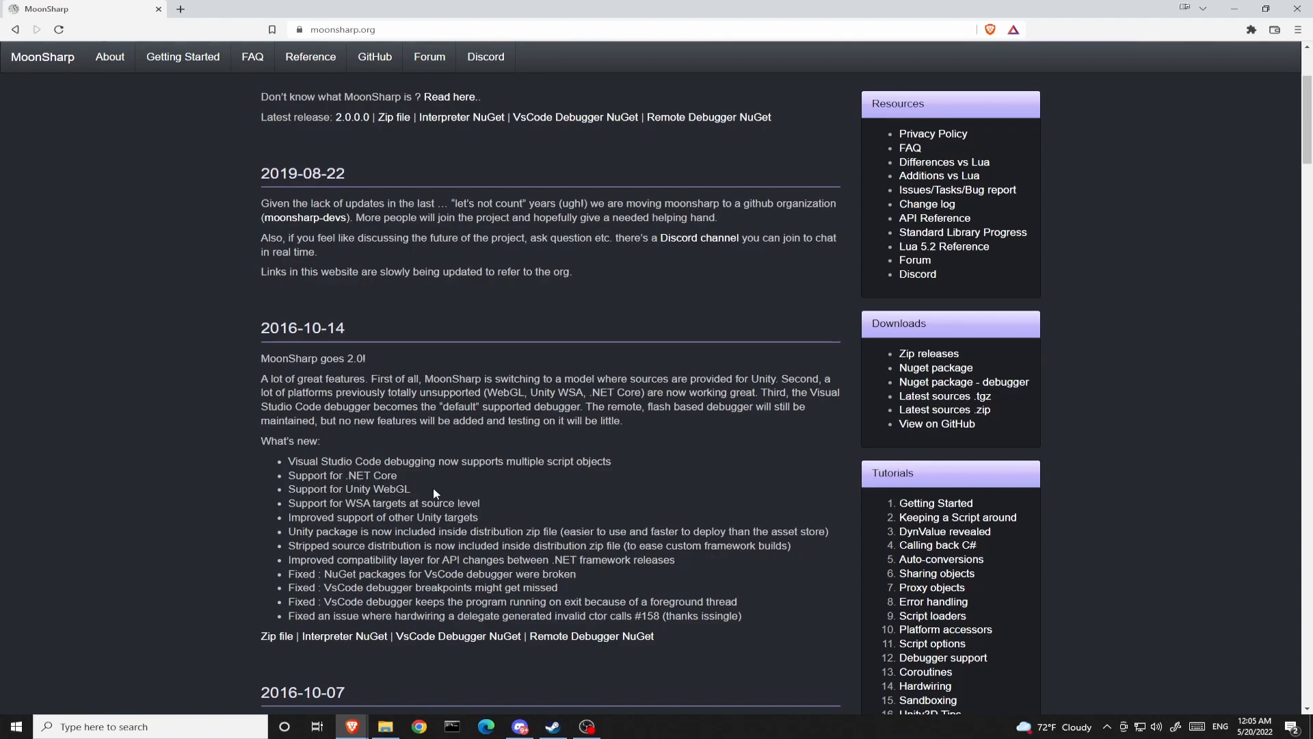
scroll("down", 3)
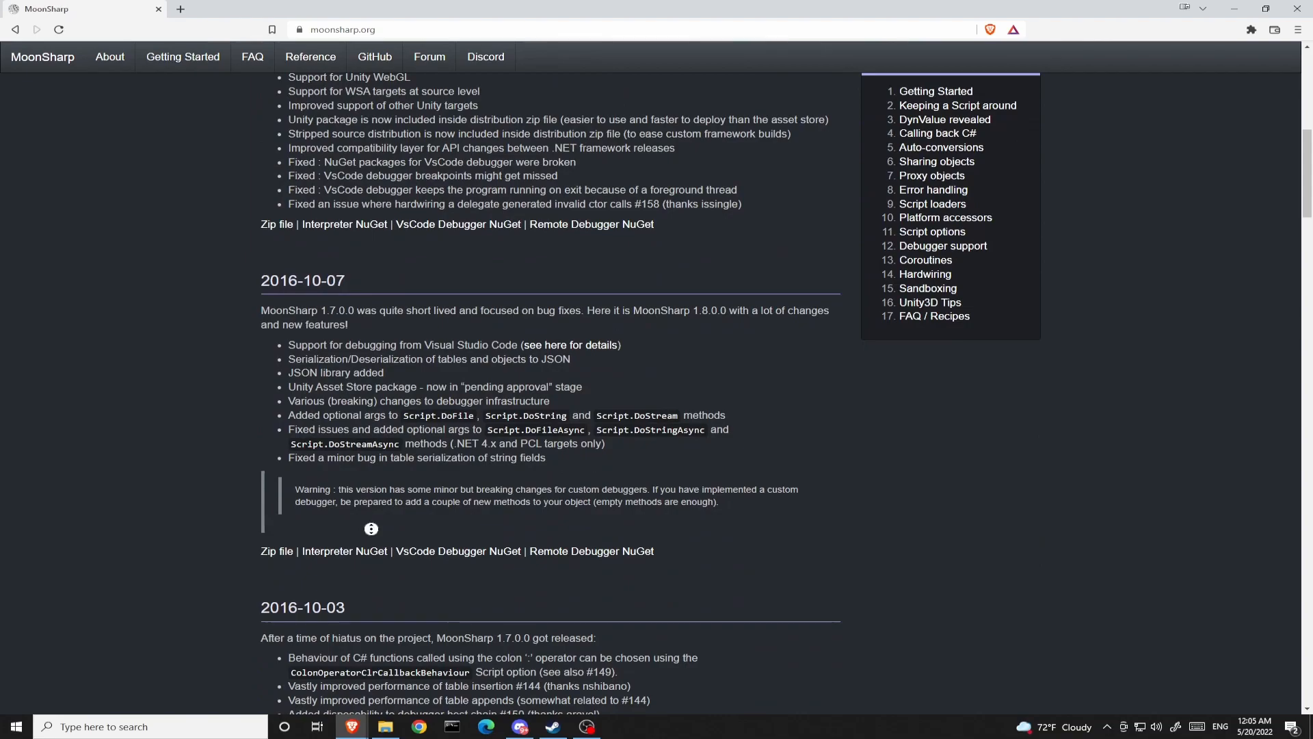
scroll("up", 3)
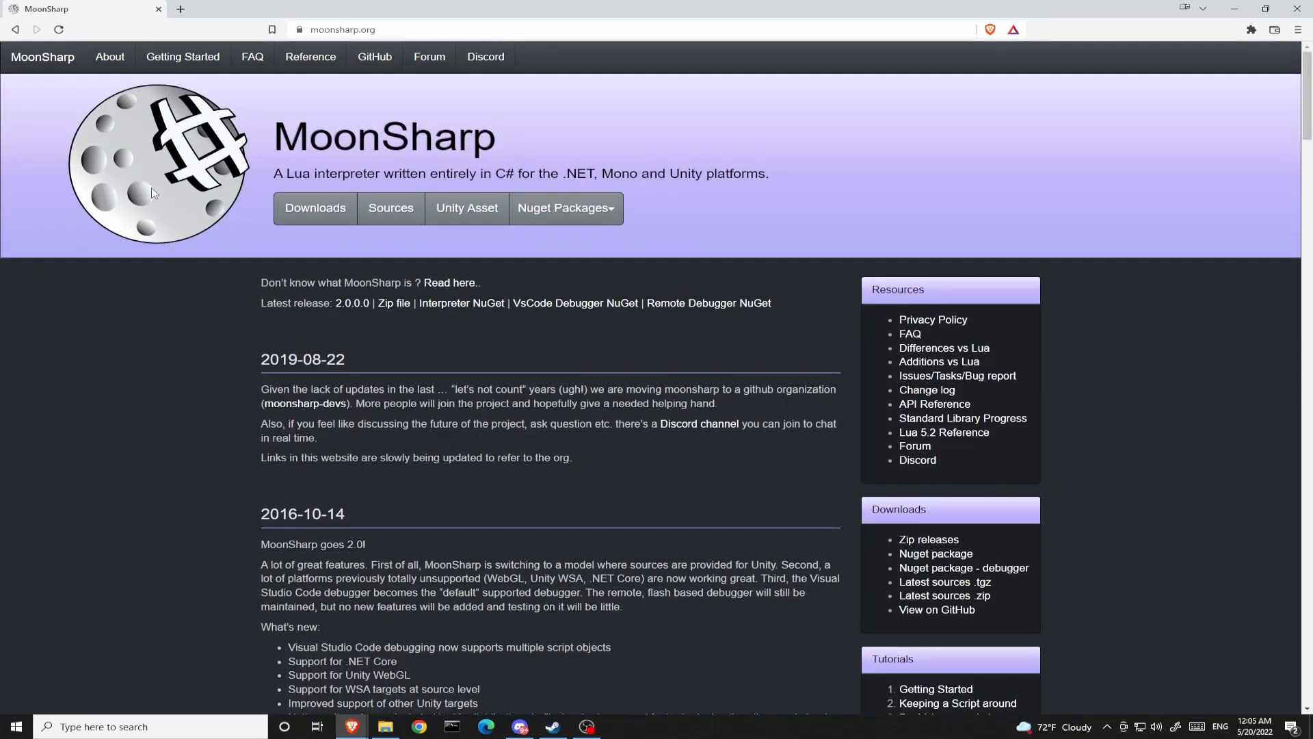
mouse_move(545, 171)
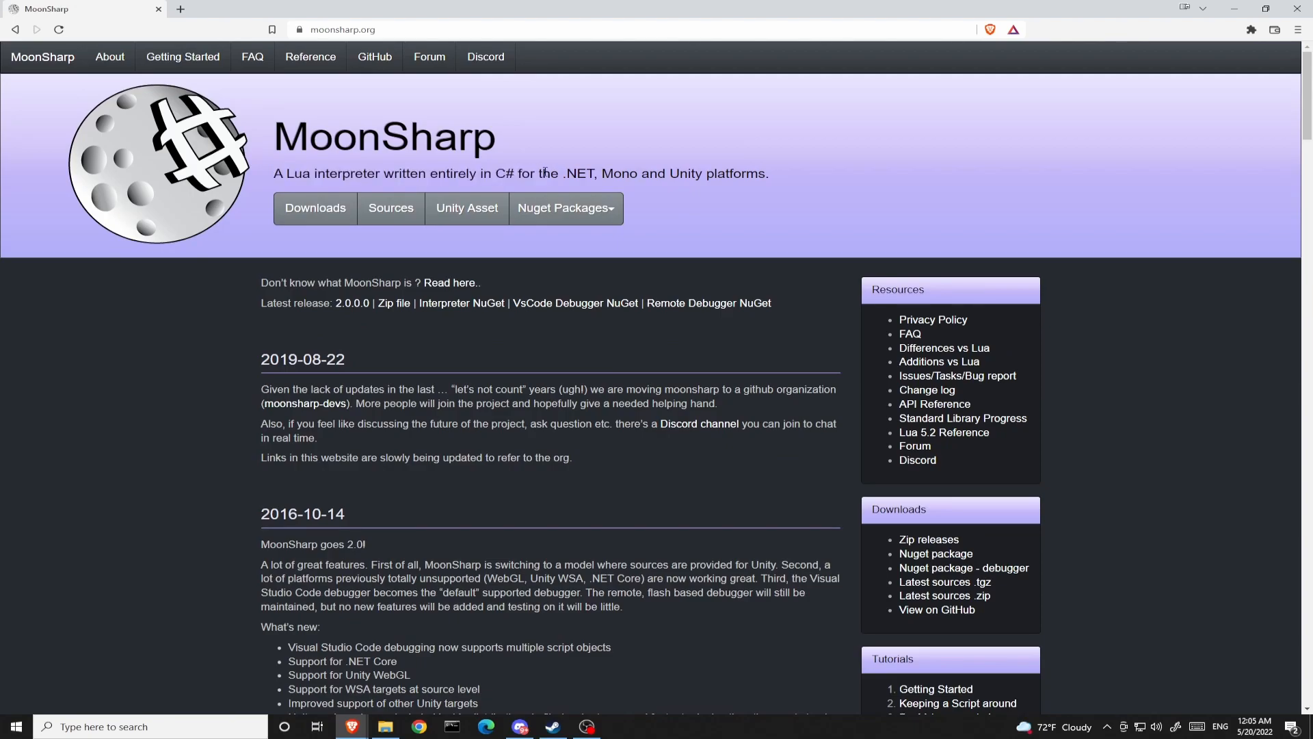
double_click(503, 174)
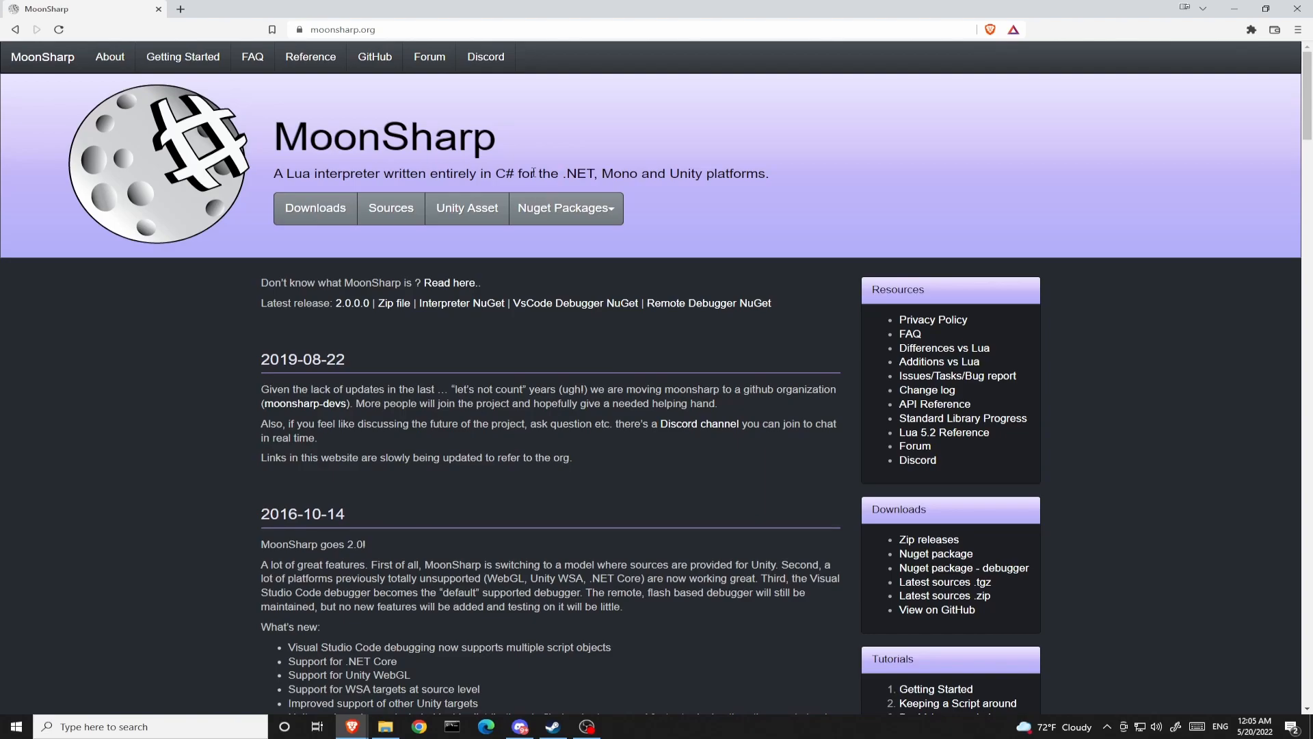
mouse_move(744, 613)
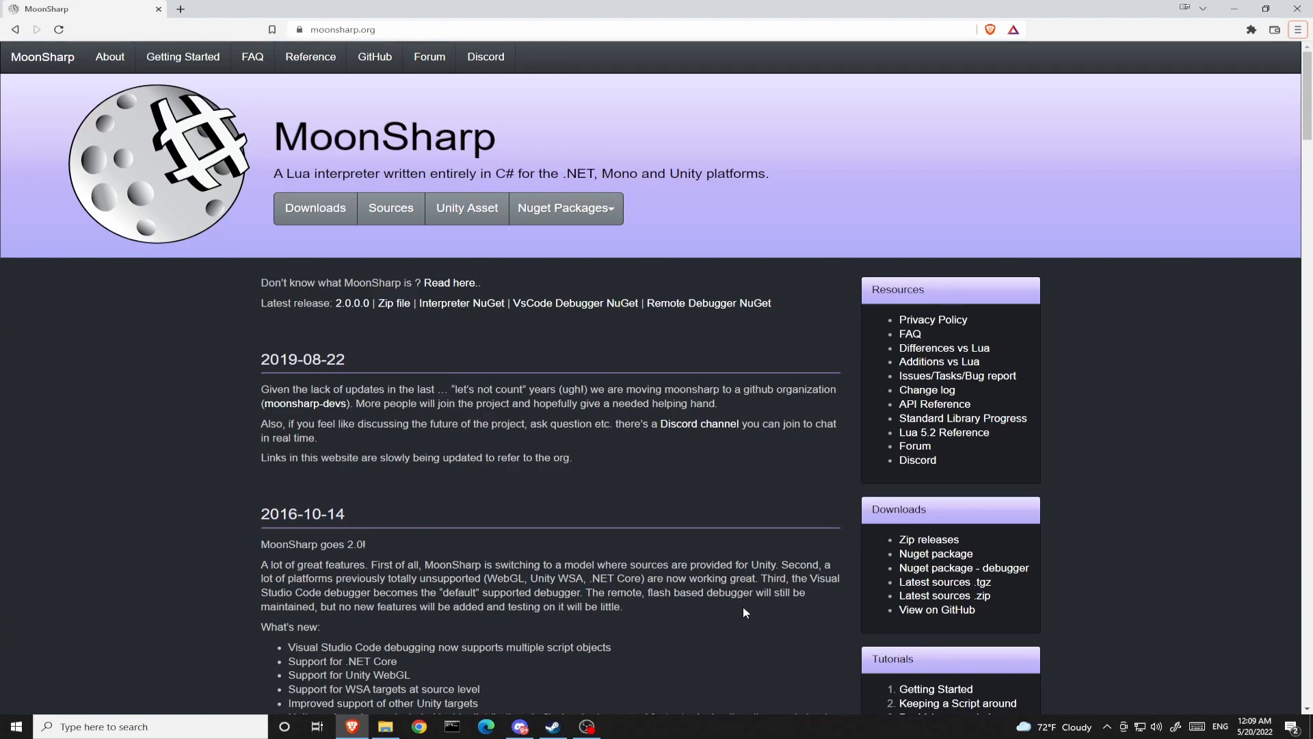
mouse_move(1139, 530)
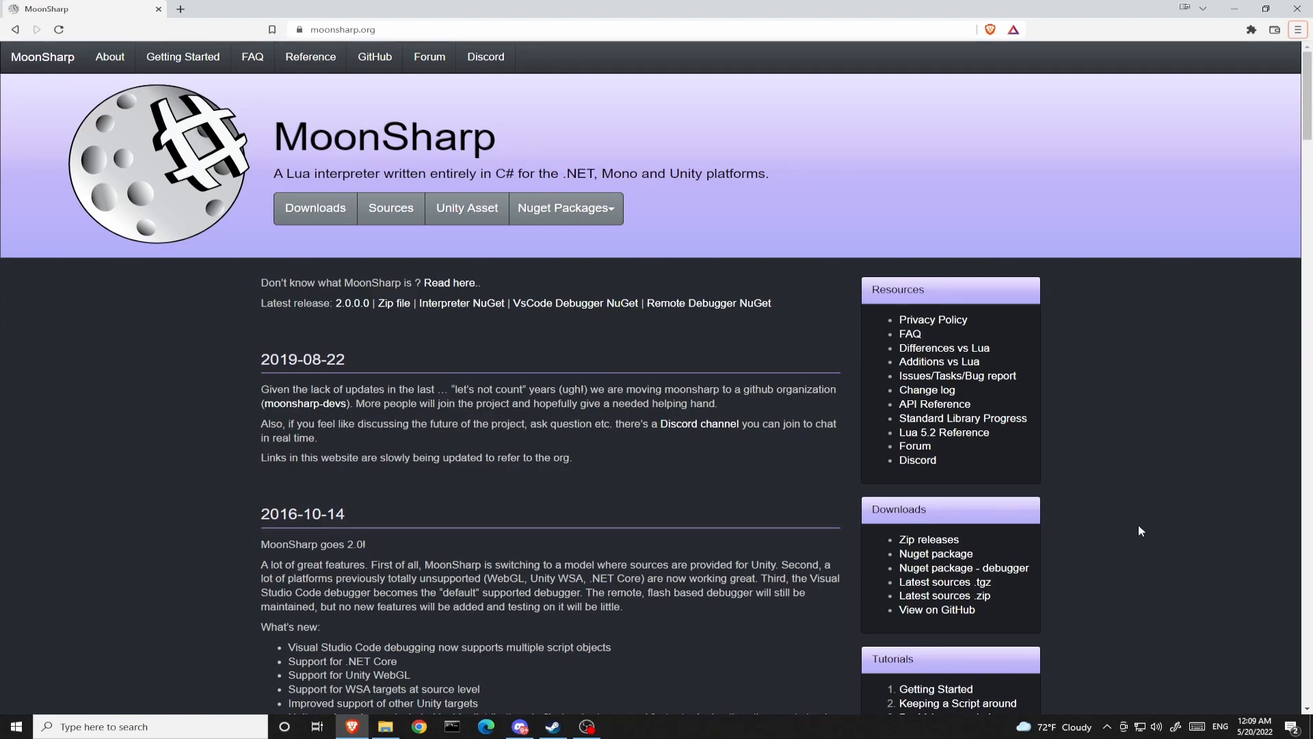